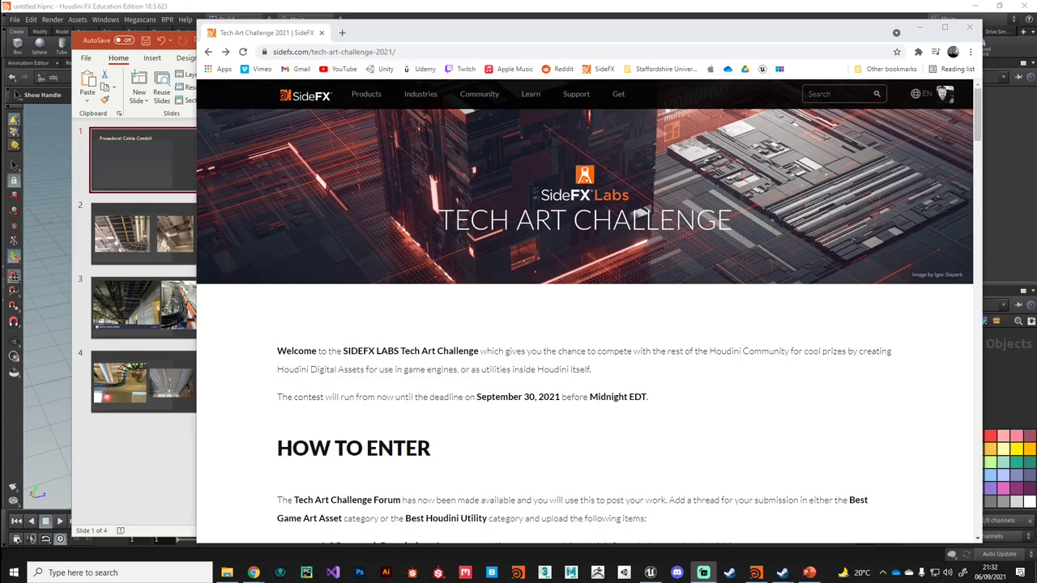
mouse_move(612, 237)
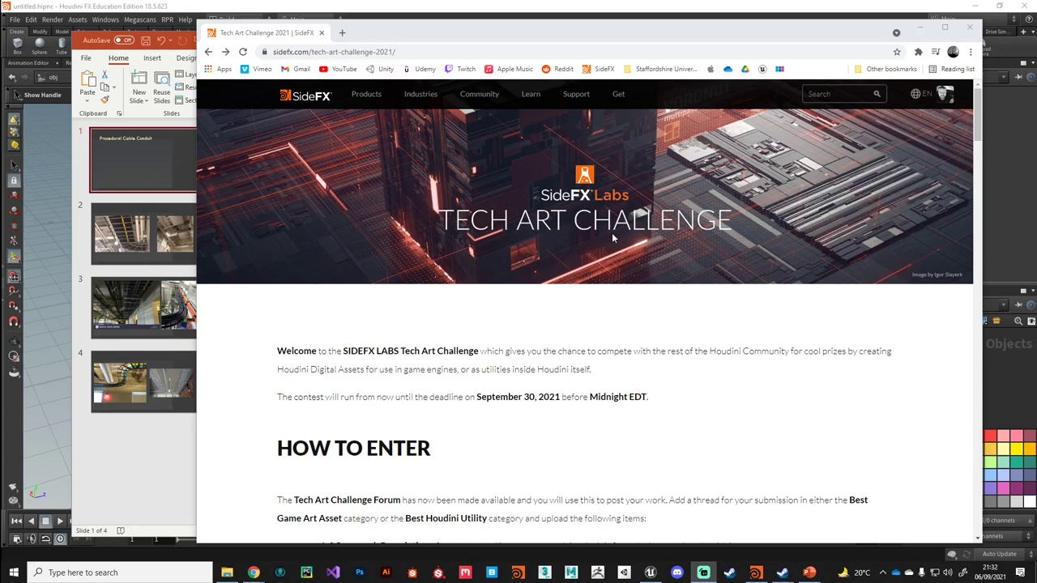
mouse_move(654, 384)
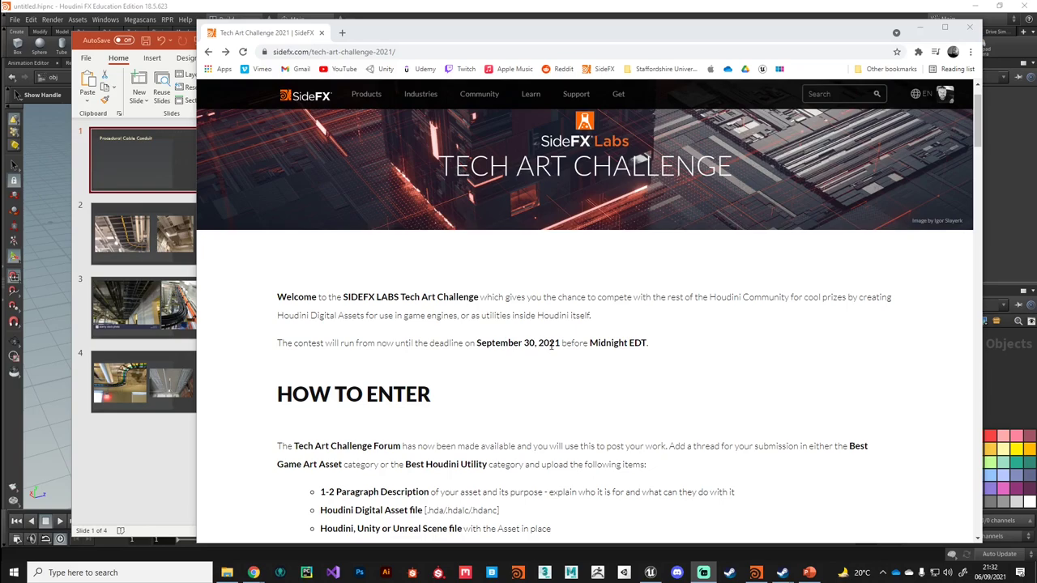
Bring the untitled.hipnc Houdini window forward with the Cable Conduit Tool help open.
scroll("down", 3)
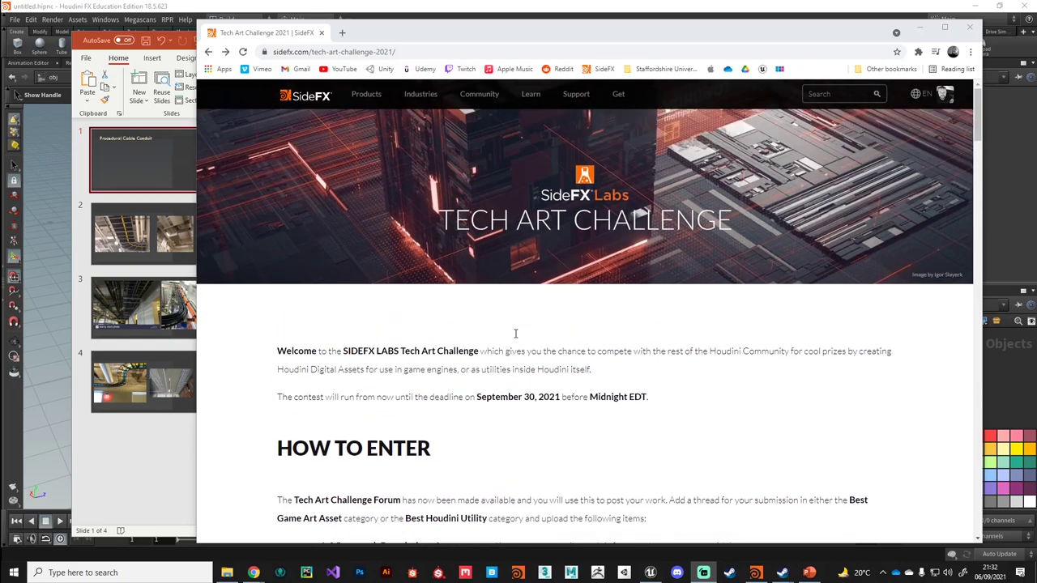
scroll("down", 3)
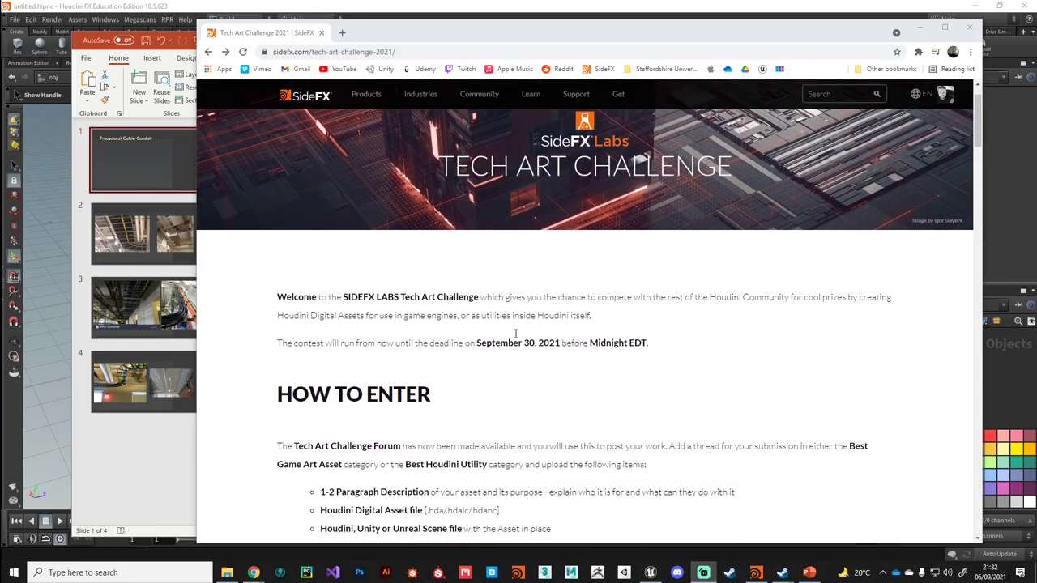
scroll("down", 3)
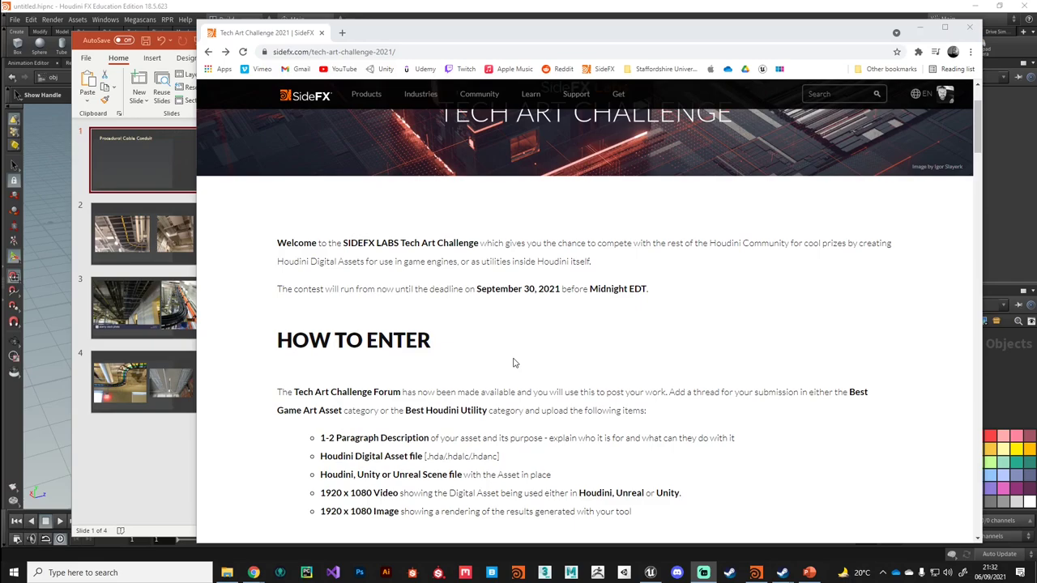
scroll("down", 3)
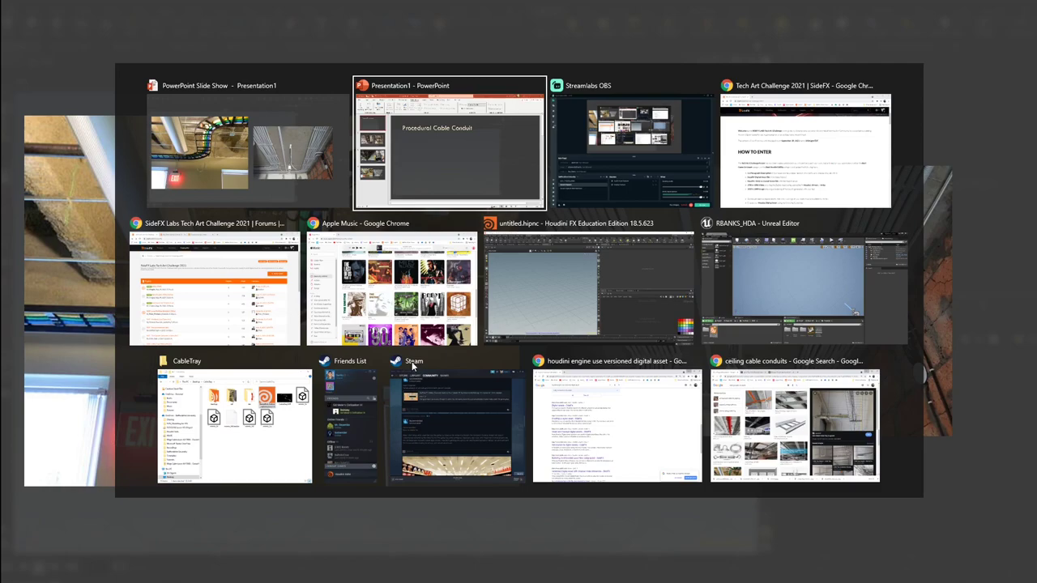
left_click(590, 288)
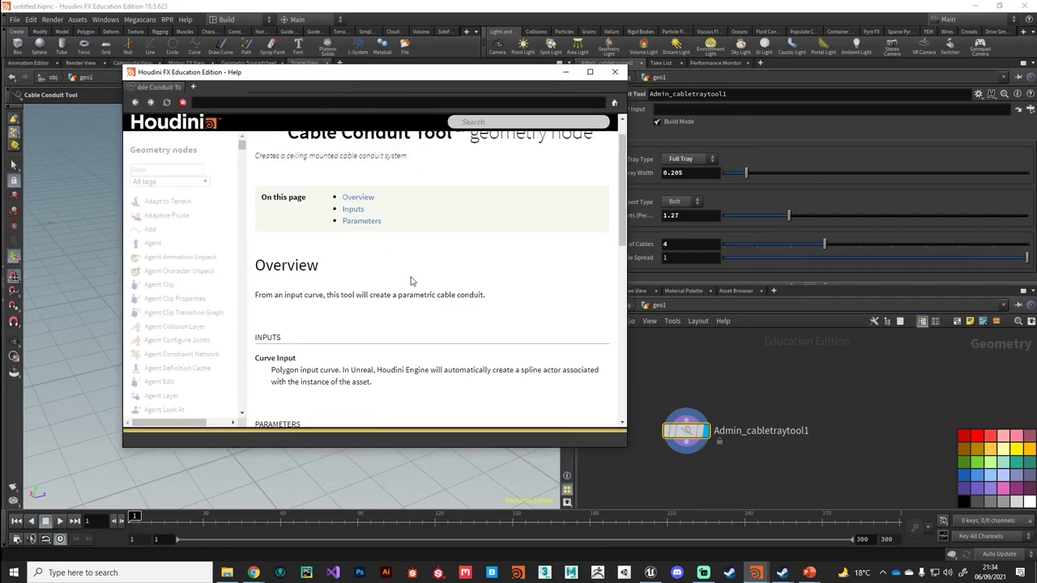
Read down to the Parameters table of the Cable Conduit Tool help and close it.
scroll("down", 3)
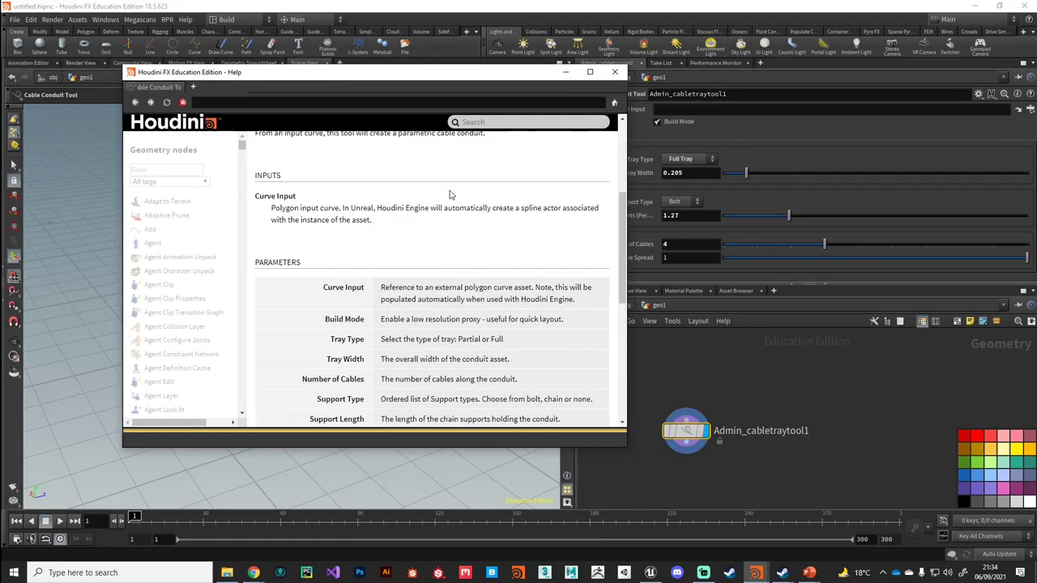
scroll("down", 3)
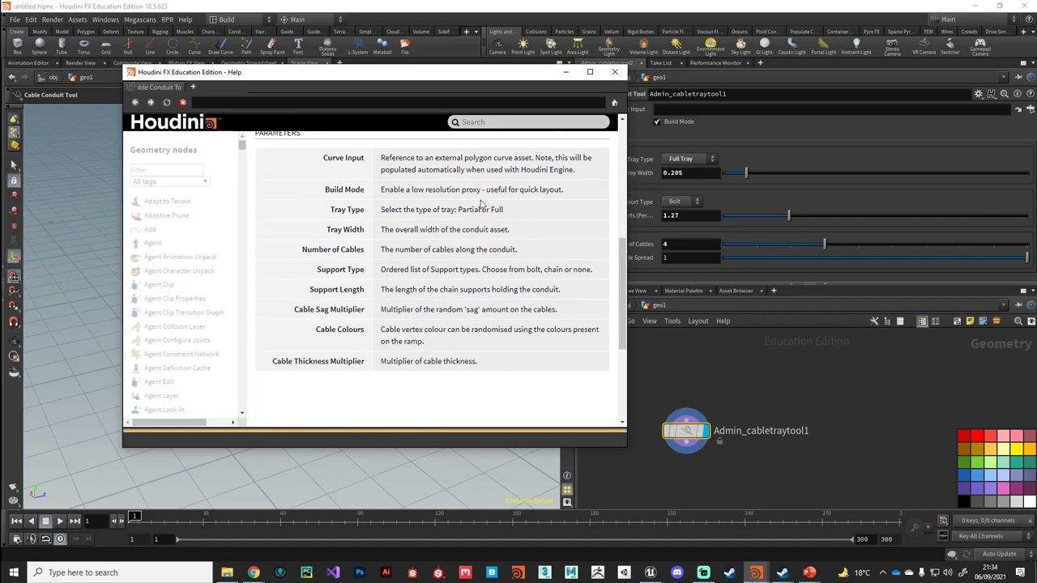
left_click(615, 71)
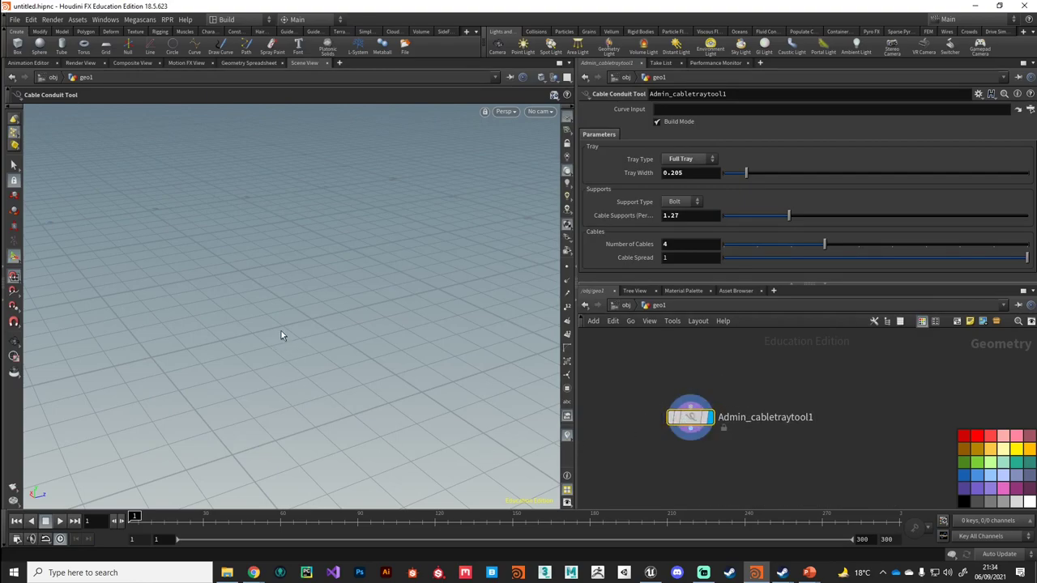
Start a new polygon curve to draw the stepped path for the cable tray tool.
left_click(507, 110)
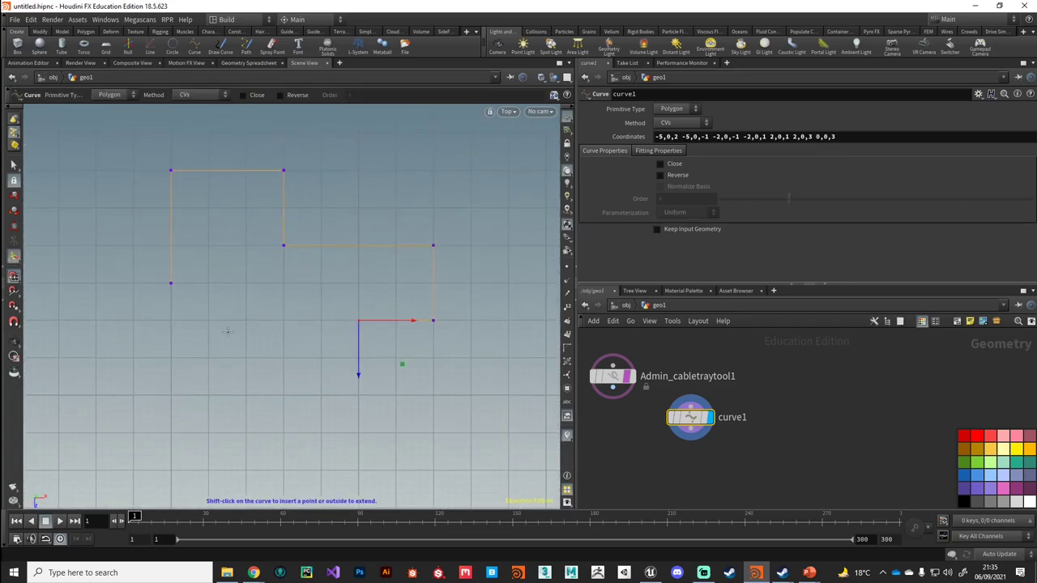
mouse_move(154, 304)
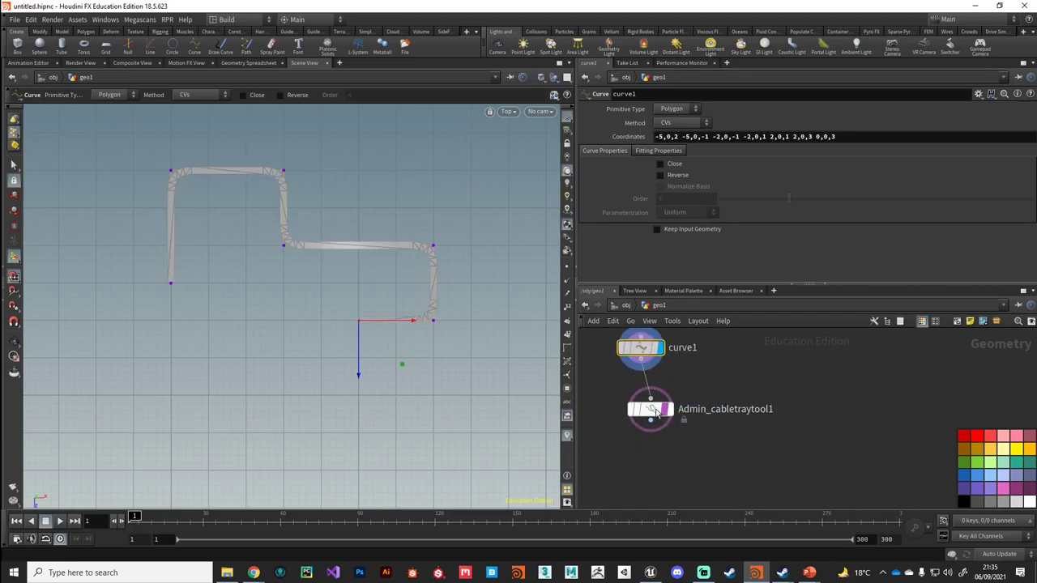
Select Admin_cabletraytool1 and uncheck Build Mode to render the full tray with supports.
left_click(650, 408)
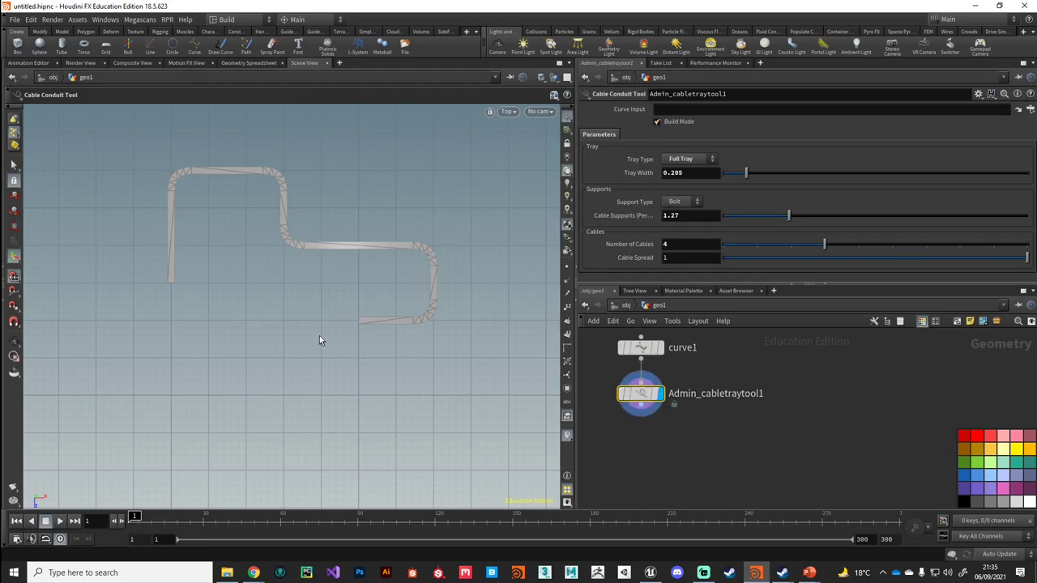
mouse_move(282, 233)
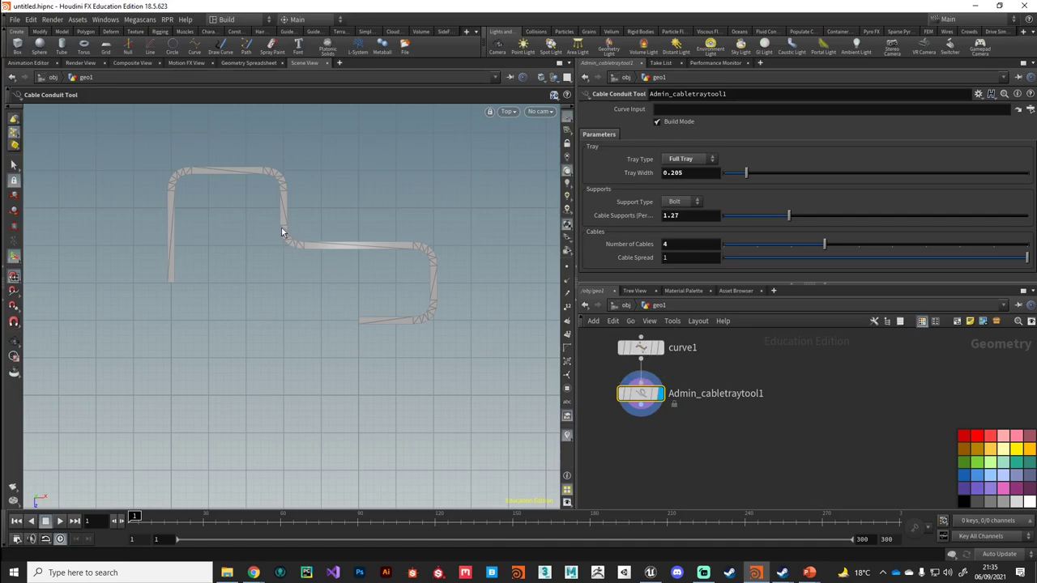
mouse_move(204, 256)
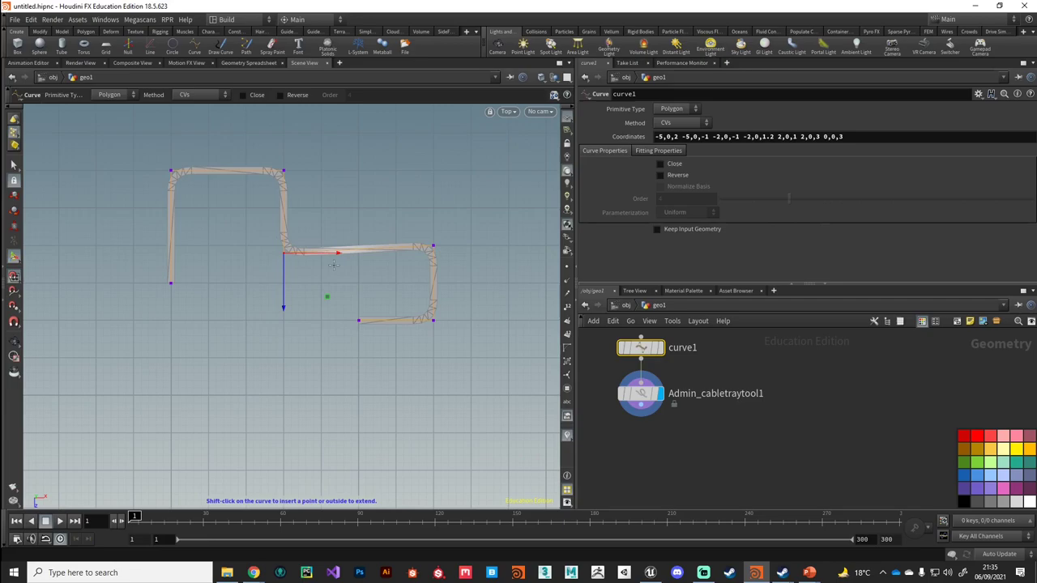
left_click(640, 394)
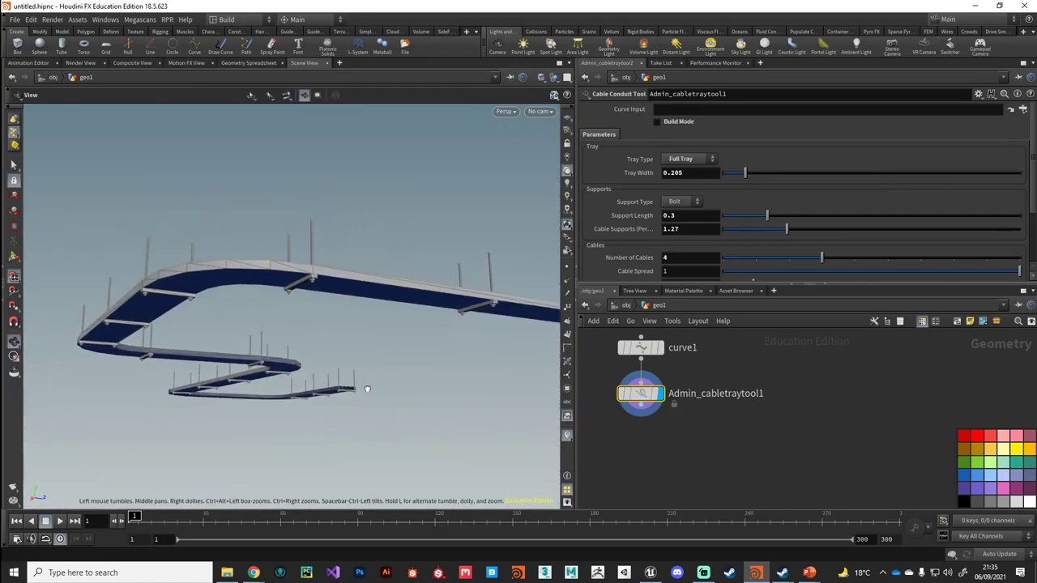
left_click_drag(367, 389, 299, 363)
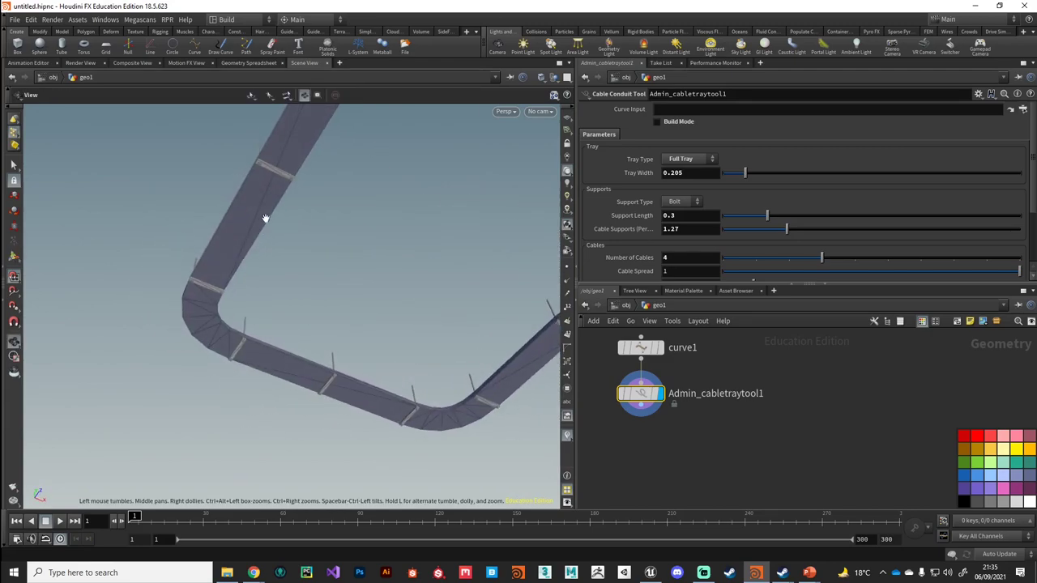
left_click_drag(266, 219, 300, 349)
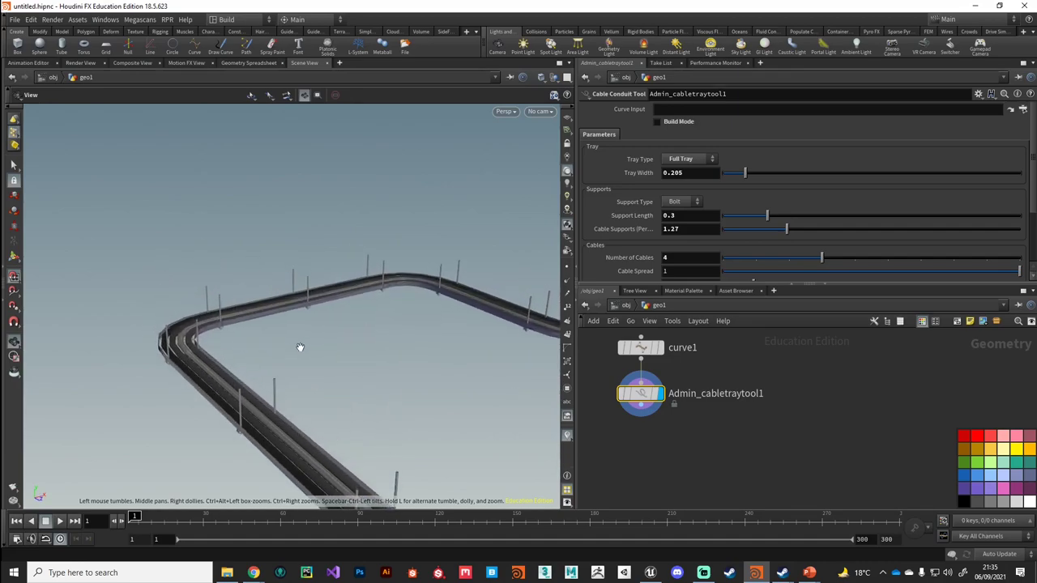
left_click_drag(300, 348, 344, 334)
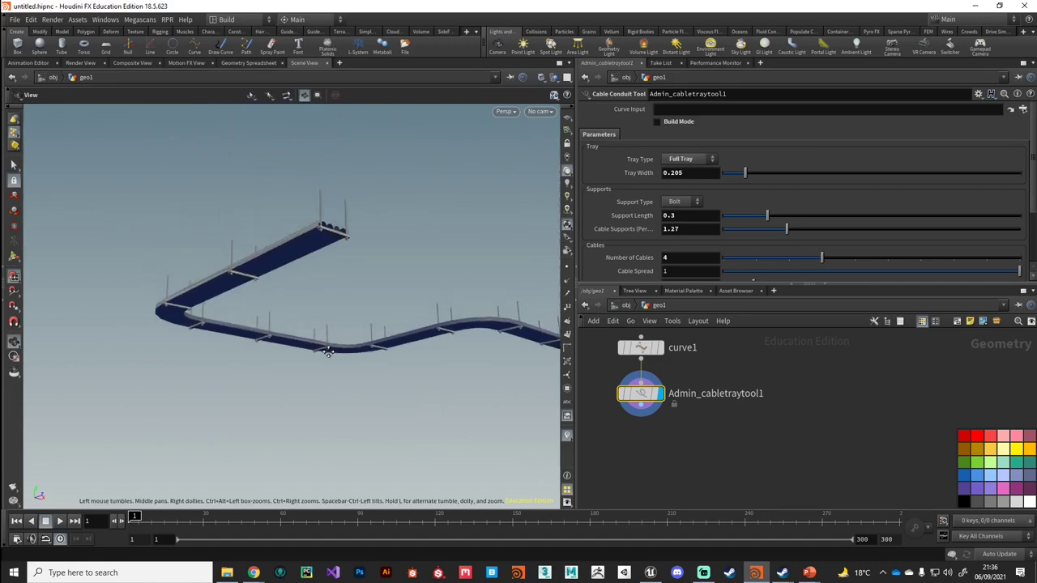
left_click_drag(327, 353, 341, 416)
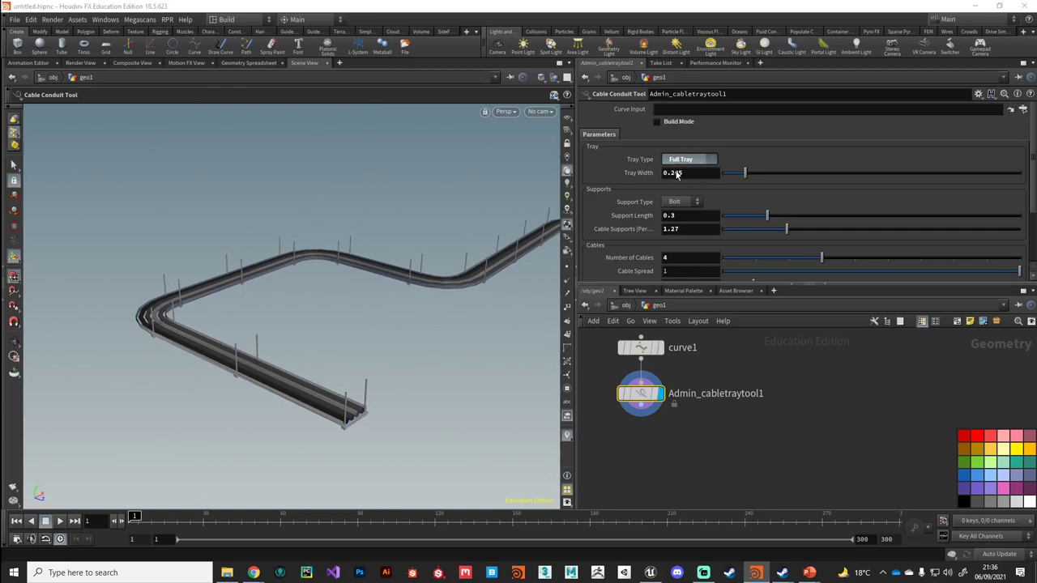
Make the conduit a Partial Tray and widen it.
left_click(690, 159)
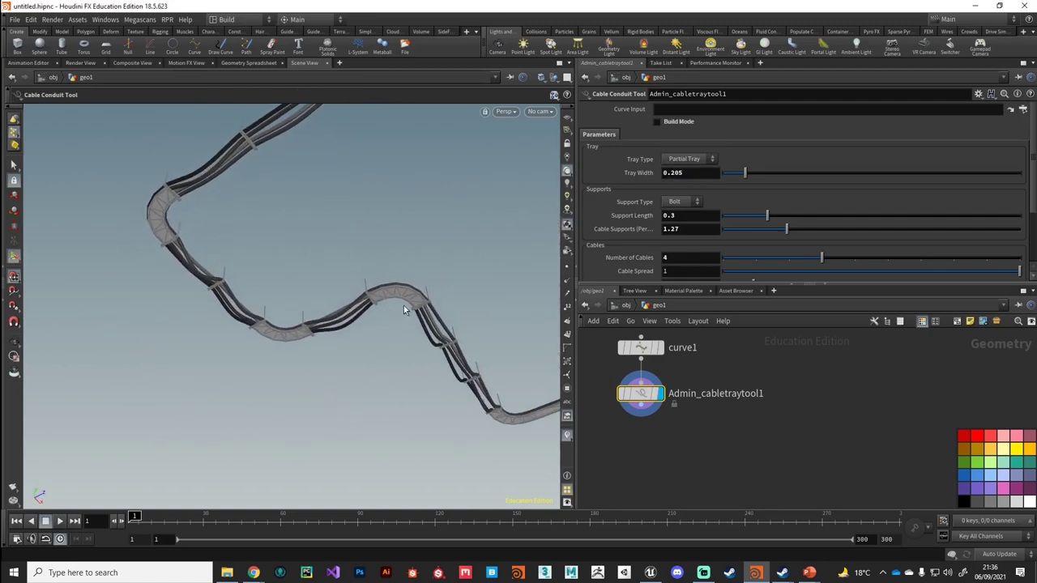
mouse_move(169, 214)
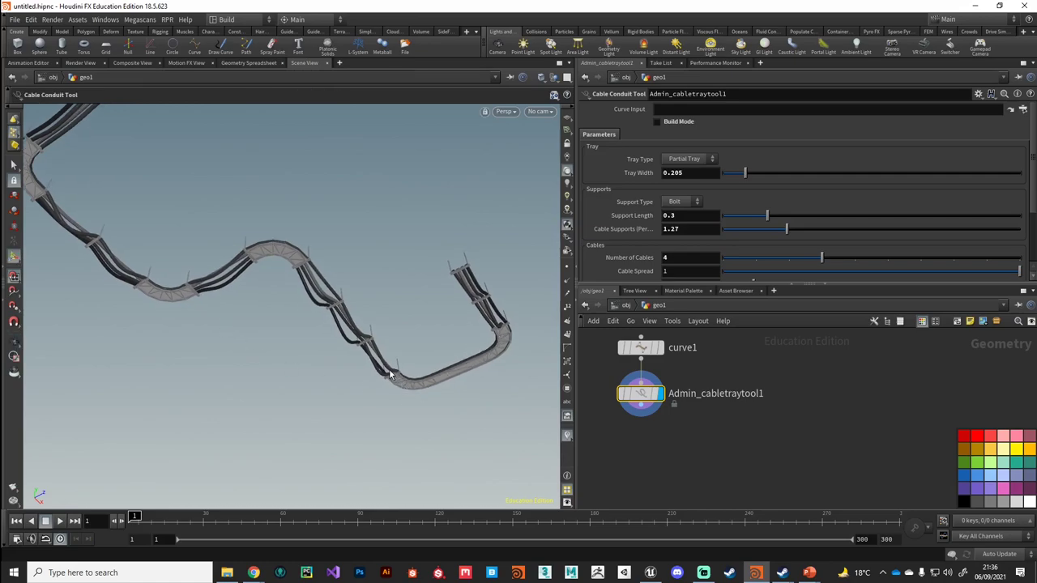
left_click_drag(389, 373, 463, 413)
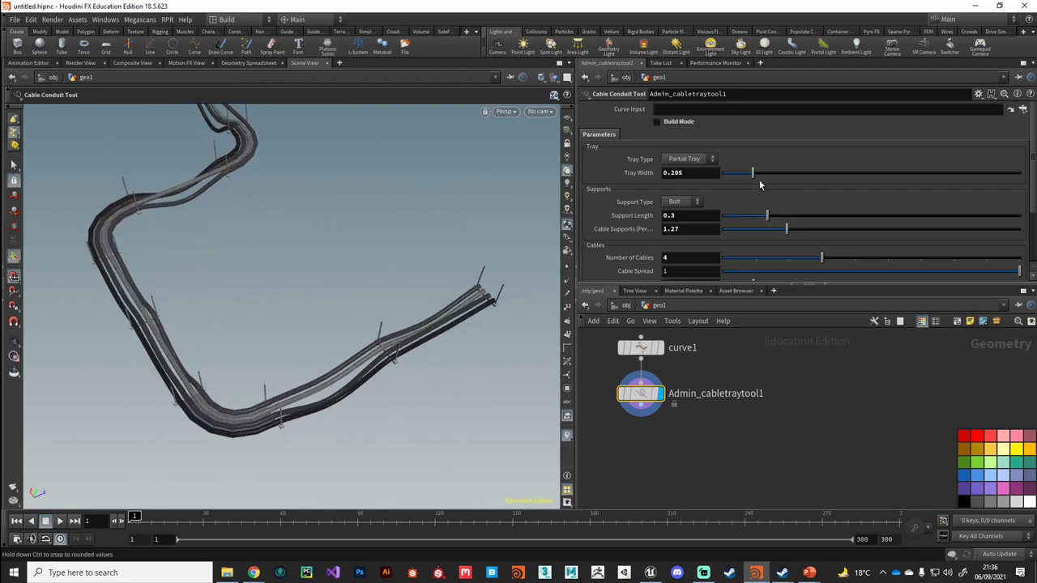
left_click_drag(737, 172, 758, 172)
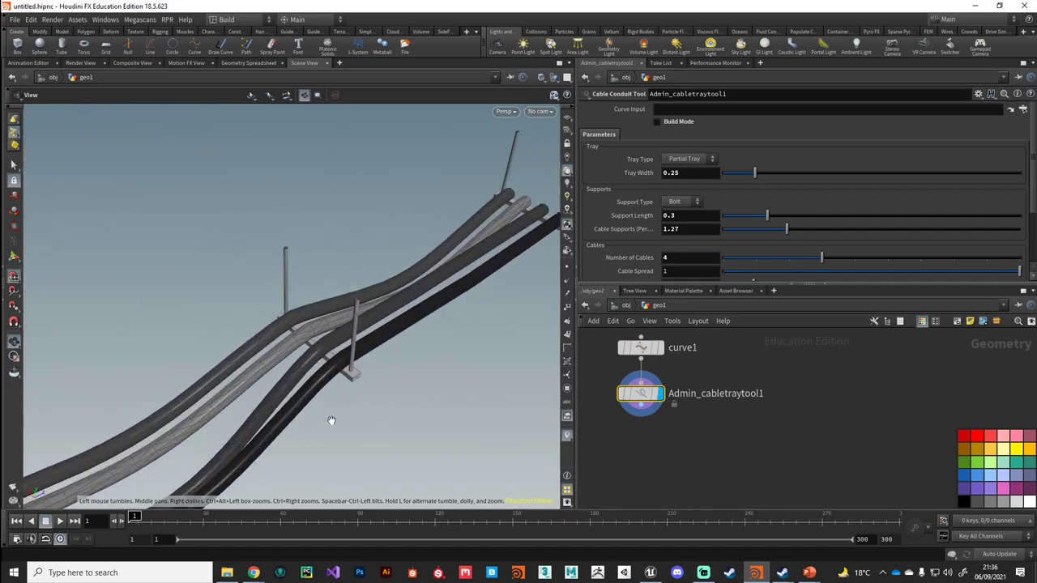
left_click_drag(331, 421, 366, 395)
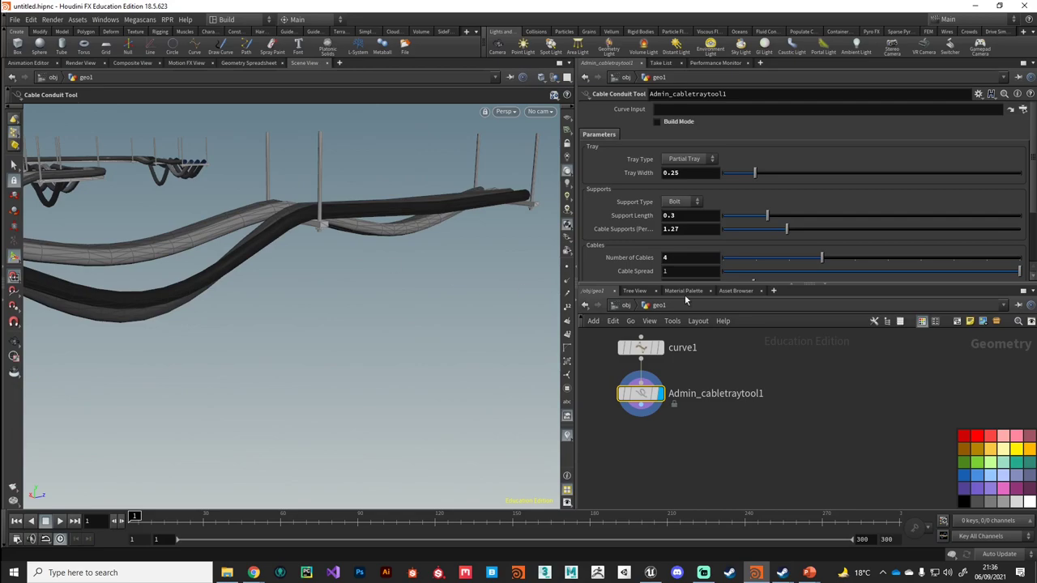
Set Support Type to Chain and shorten Support Length to about 0.222.
left_click(683, 201)
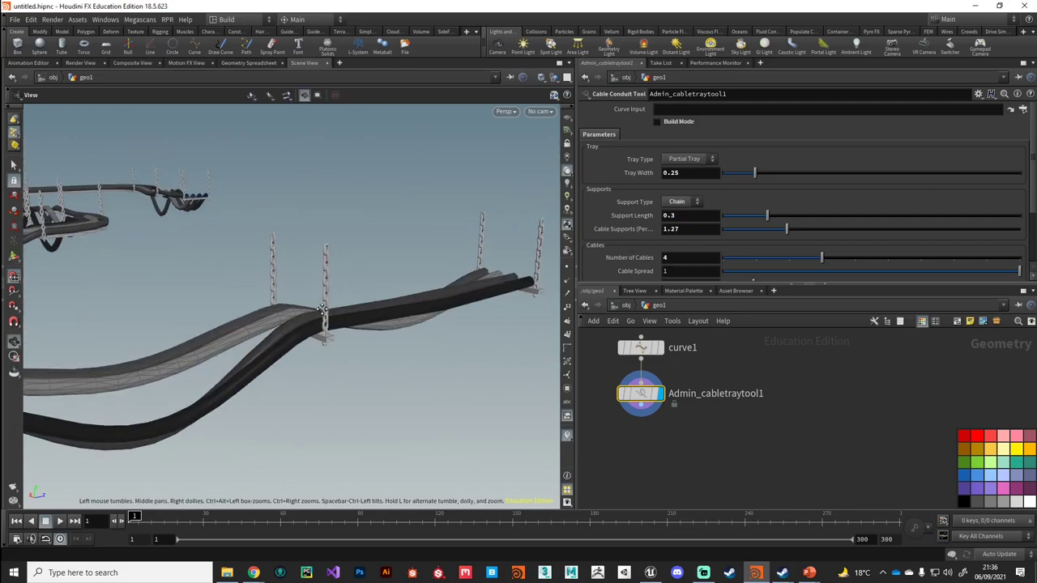
left_click(684, 201)
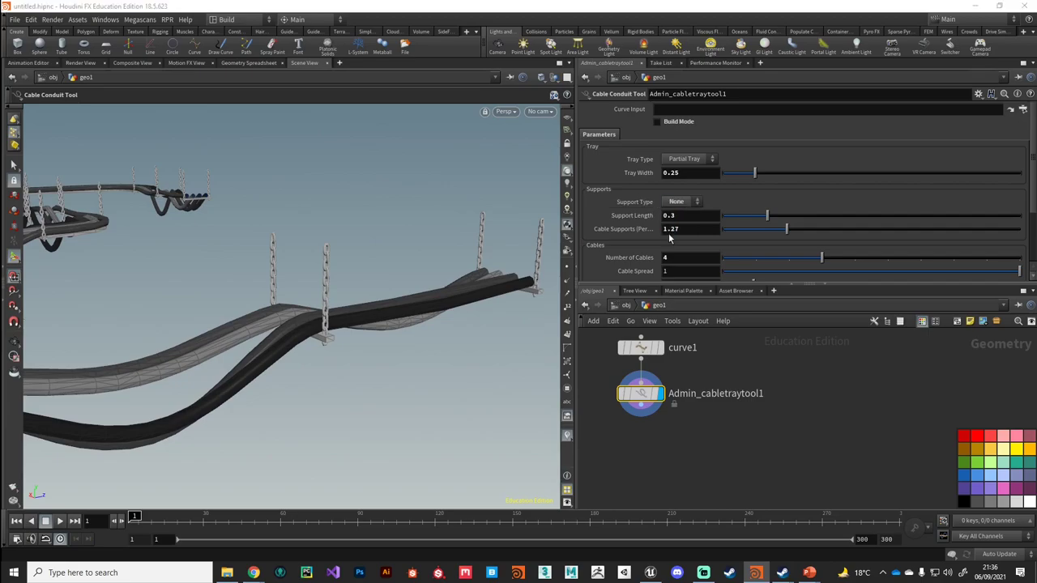
left_click(684, 200)
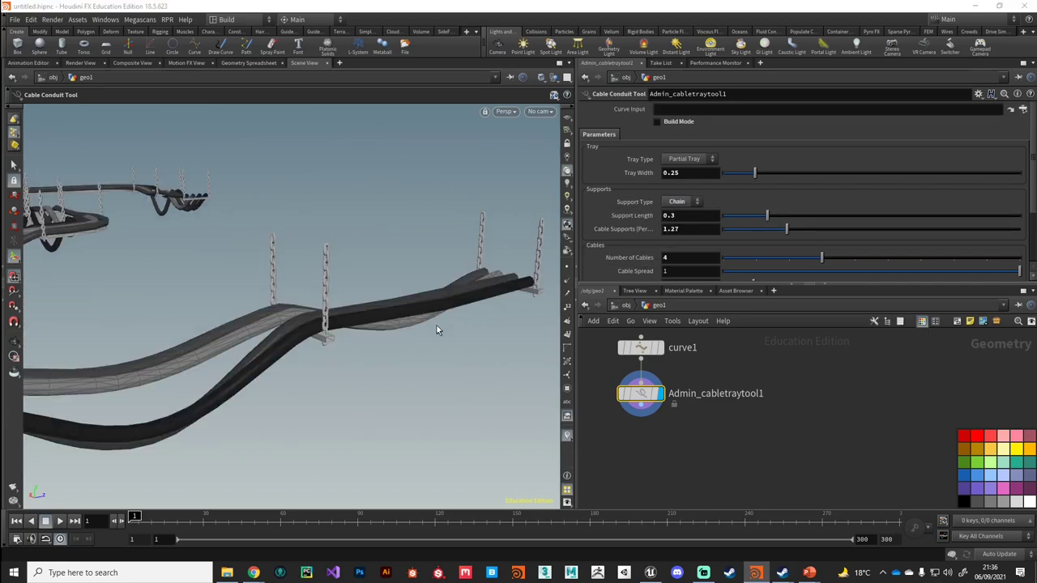
left_click_drag(745, 216, 820, 216)
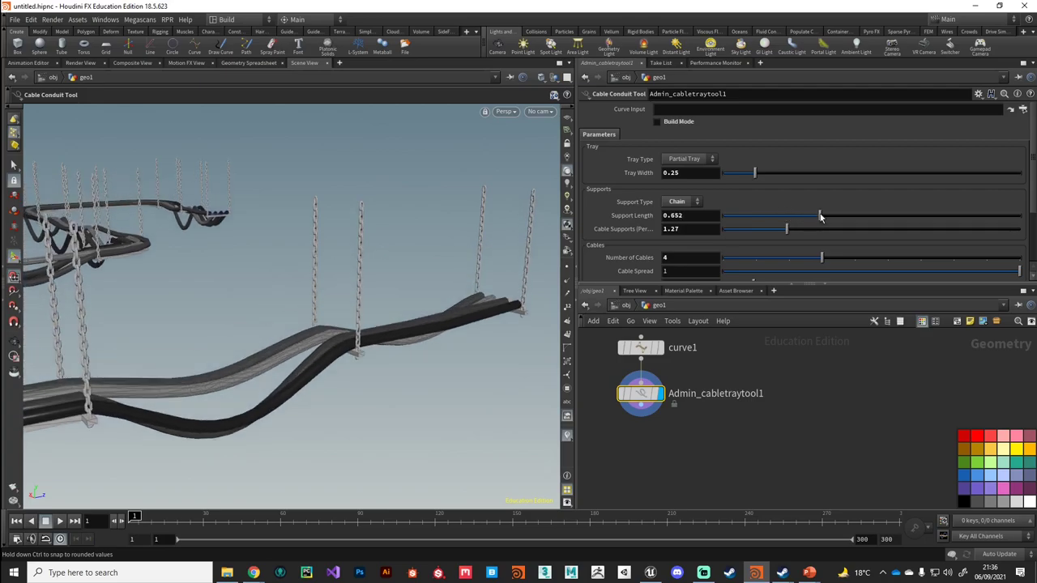
left_click_drag(820, 215, 825, 216)
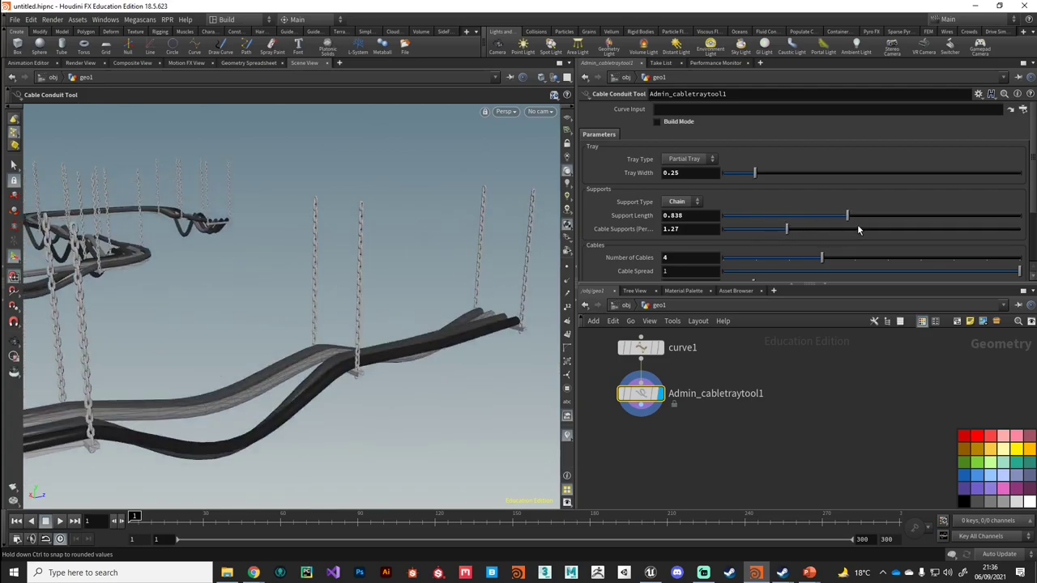
left_click_drag(846, 215, 758, 216)
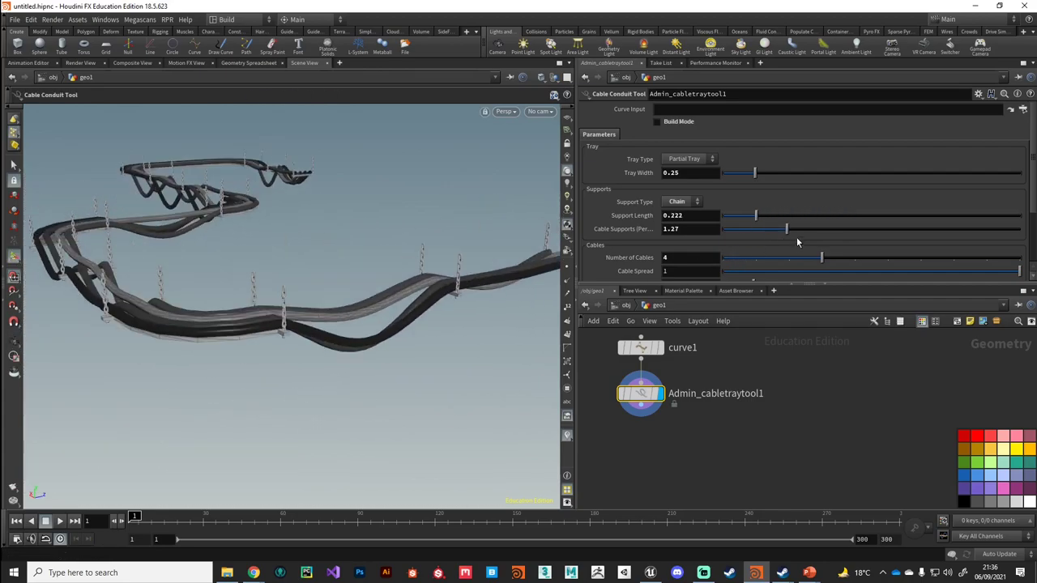
Settle Cable Supports Per unit at about 1.437 for a moderate number of supports.
left_click_drag(786, 228, 770, 229)
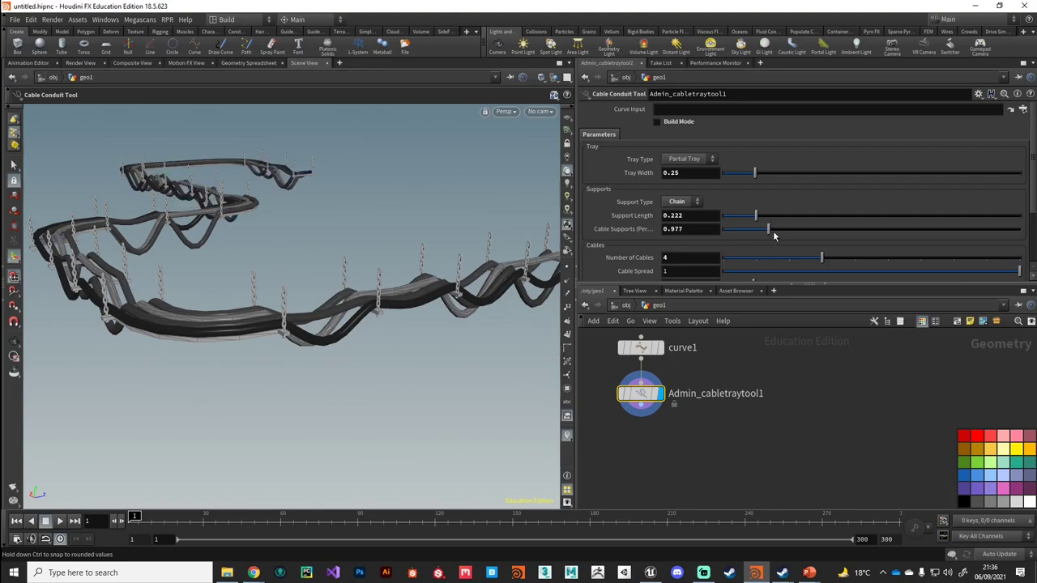
left_click_drag(770, 228, 878, 228)
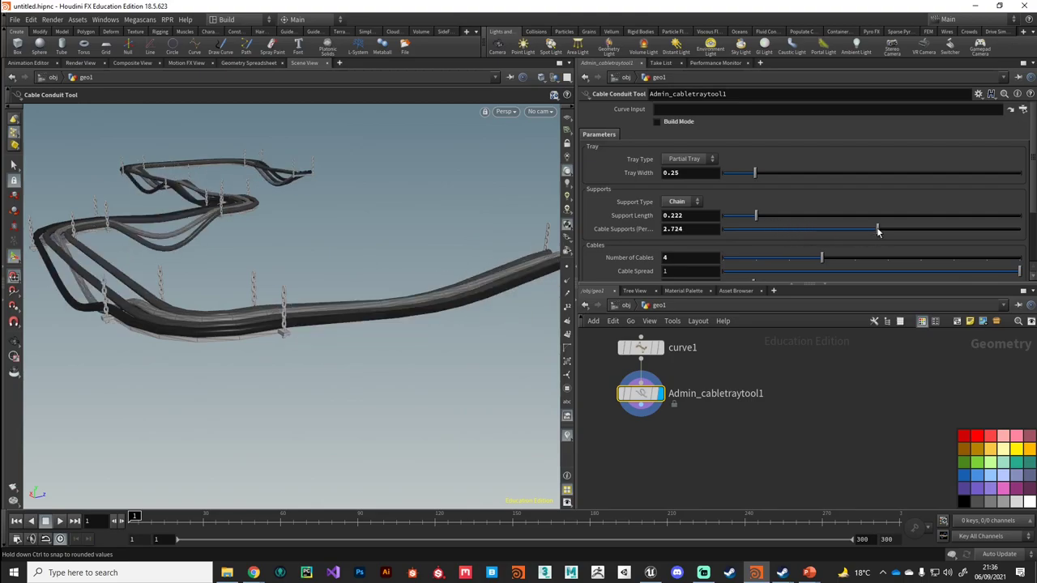
left_click_drag(878, 230, 771, 230)
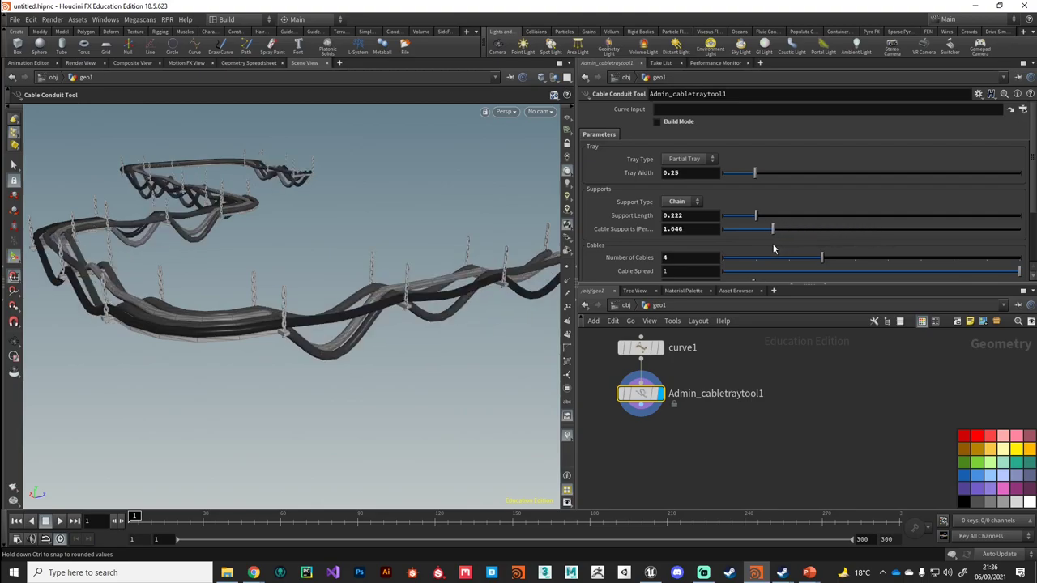
left_click_drag(771, 228, 884, 228)
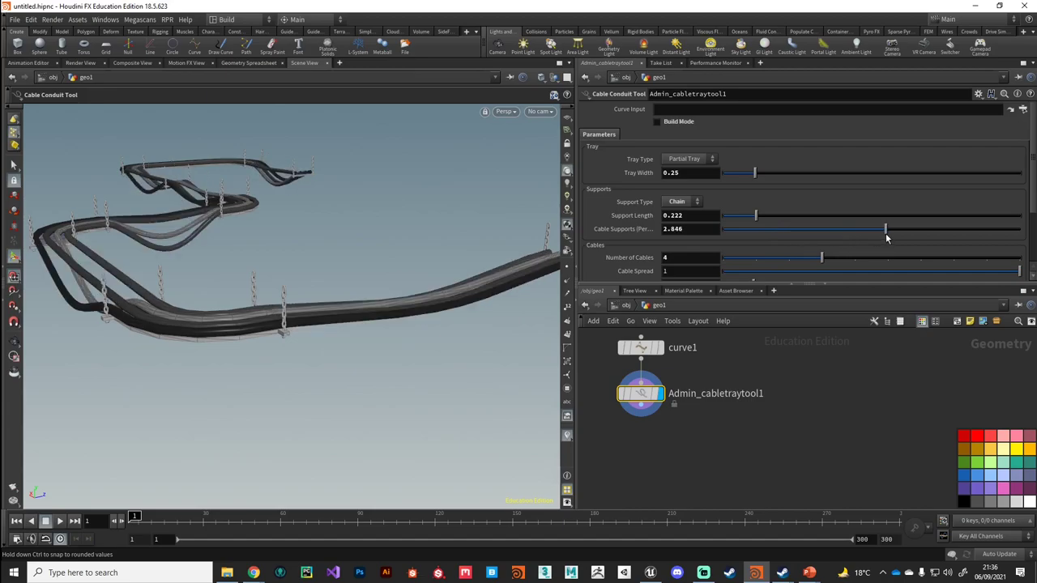
left_click_drag(885, 228, 816, 229)
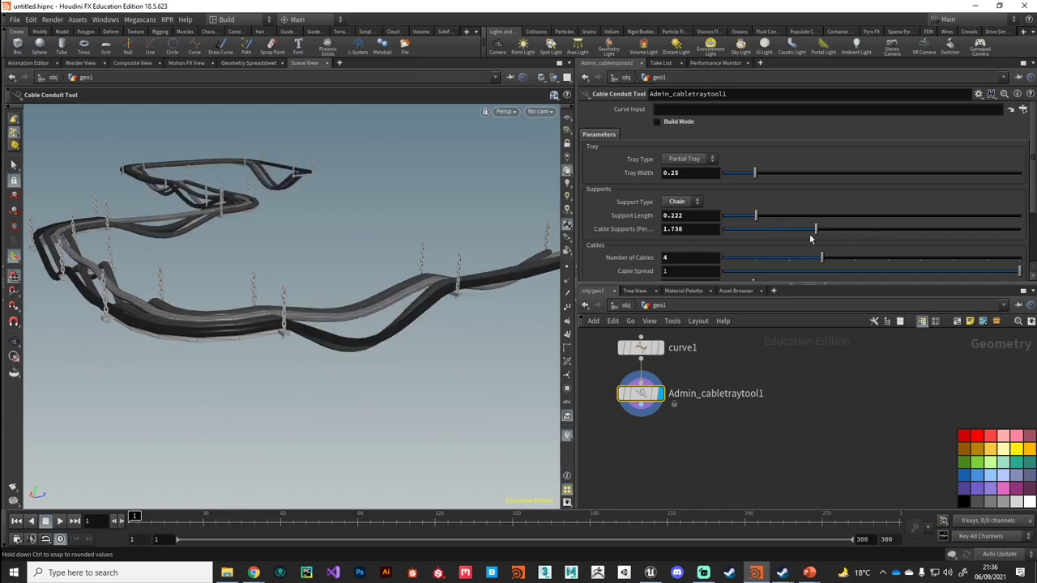
left_click_drag(817, 229, 798, 228)
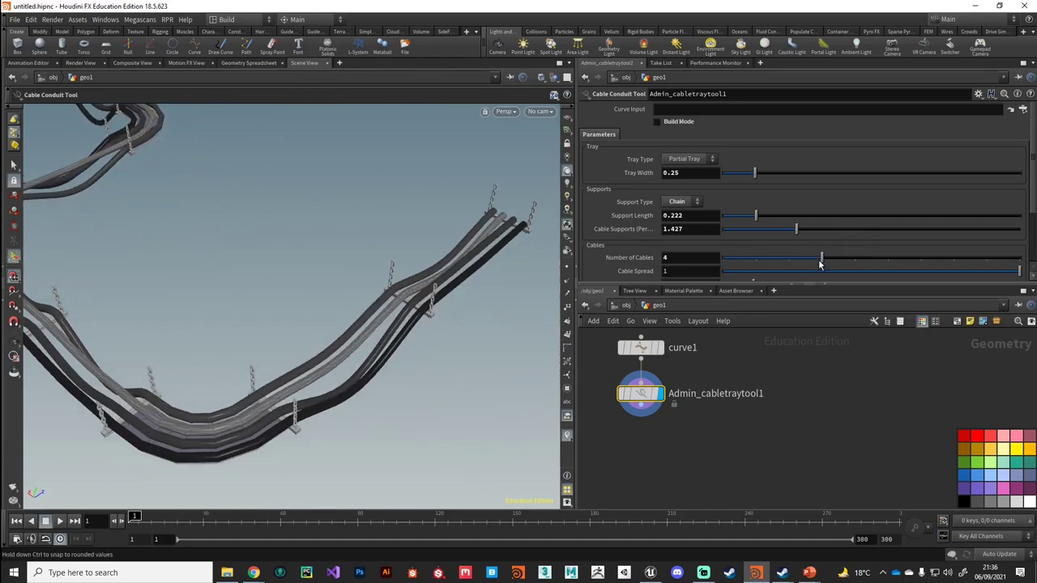
Set Cable Spread to 0.911, Cable Thickness Multiplier to 0.0132 and Cable Sag Multiplier to 0.
left_click_drag(823, 258, 791, 258)
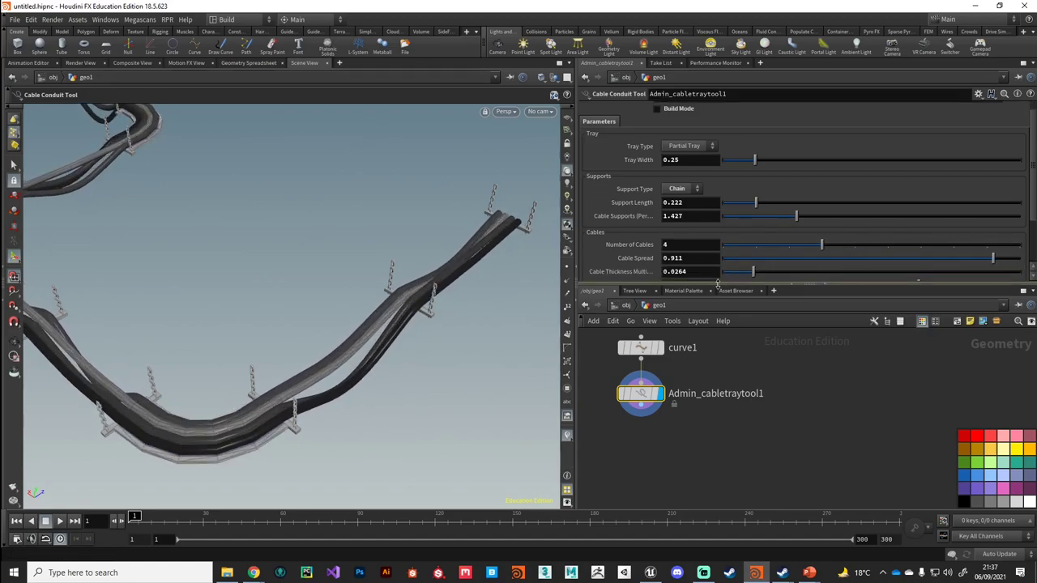
left_click_drag(758, 272, 737, 273)
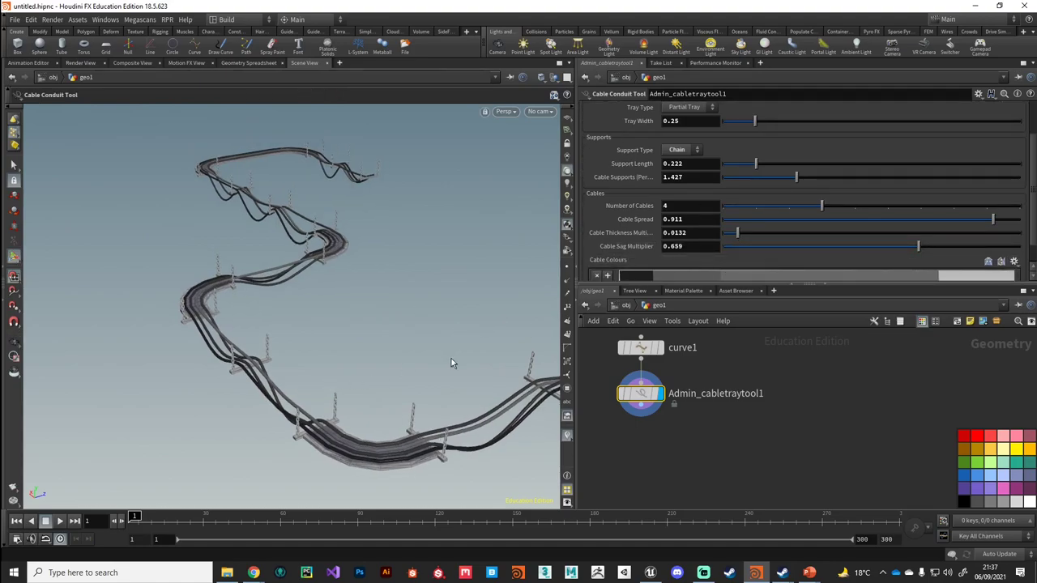
left_click_drag(453, 363, 285, 375)
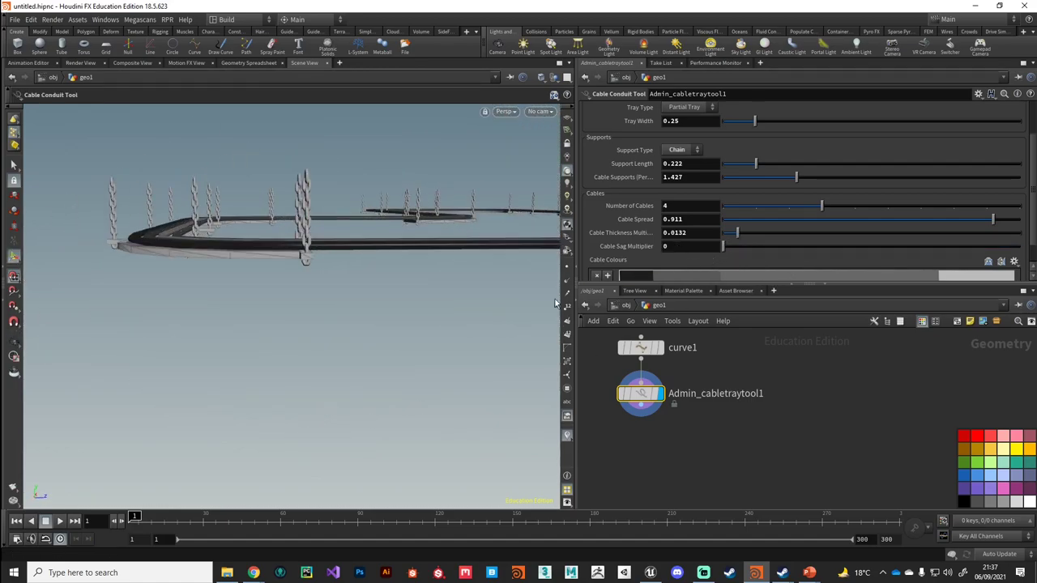
left_click_drag(324, 243, 259, 379)
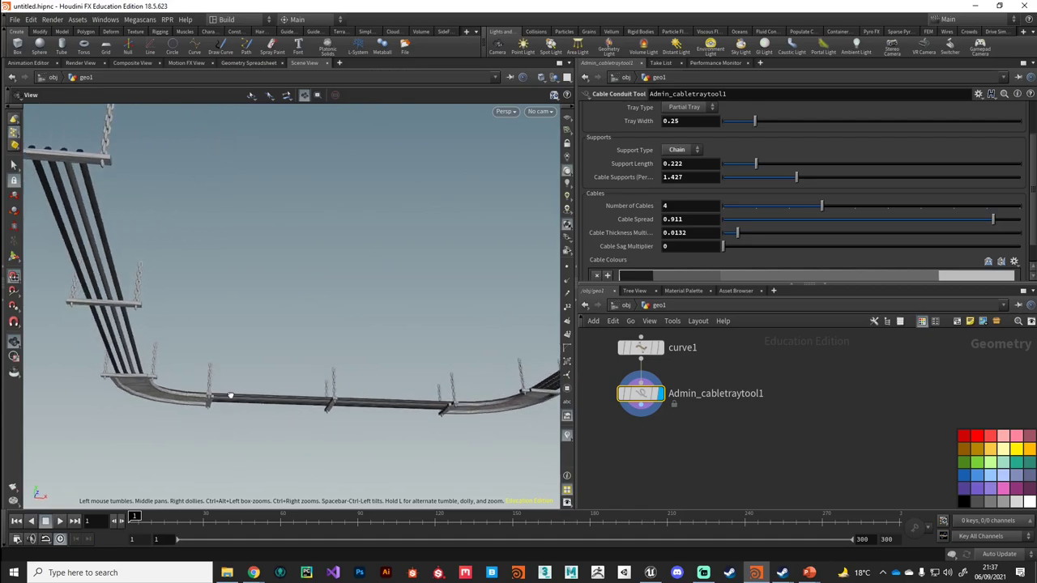
left_click_drag(230, 395, 407, 415)
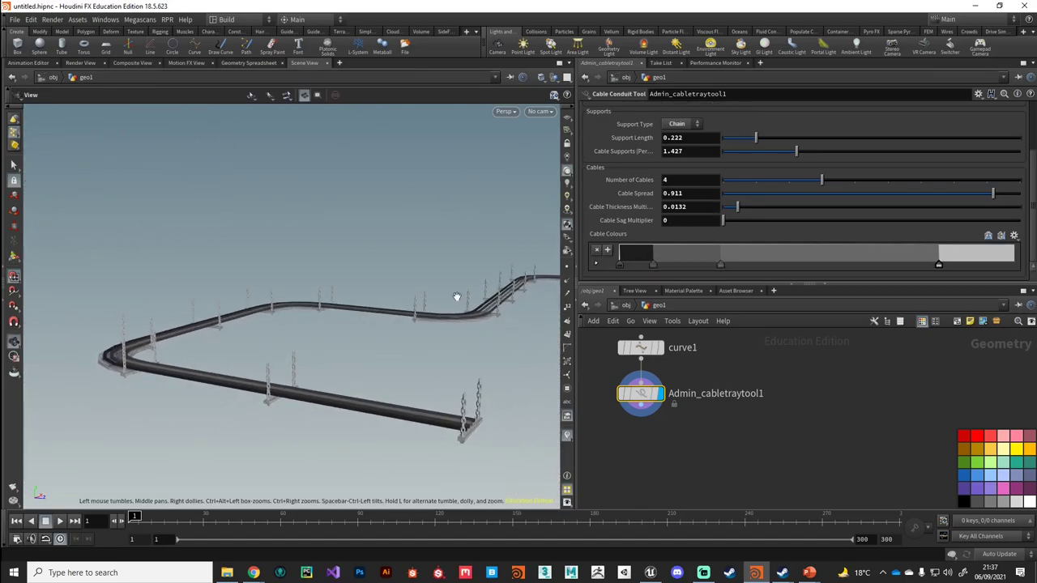
left_click_drag(457, 297, 340, 444)
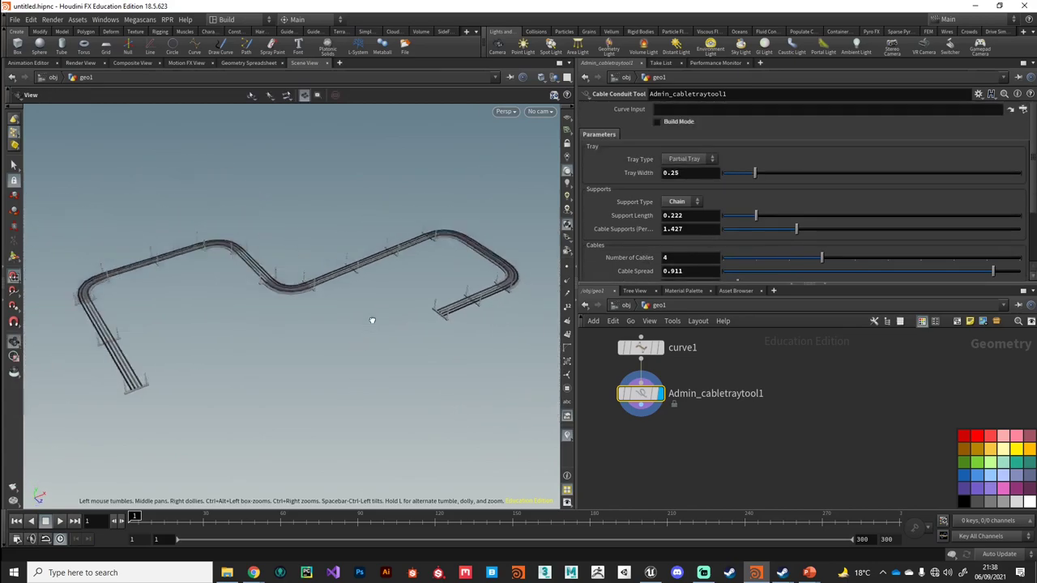
left_click_drag(372, 321, 334, 363)
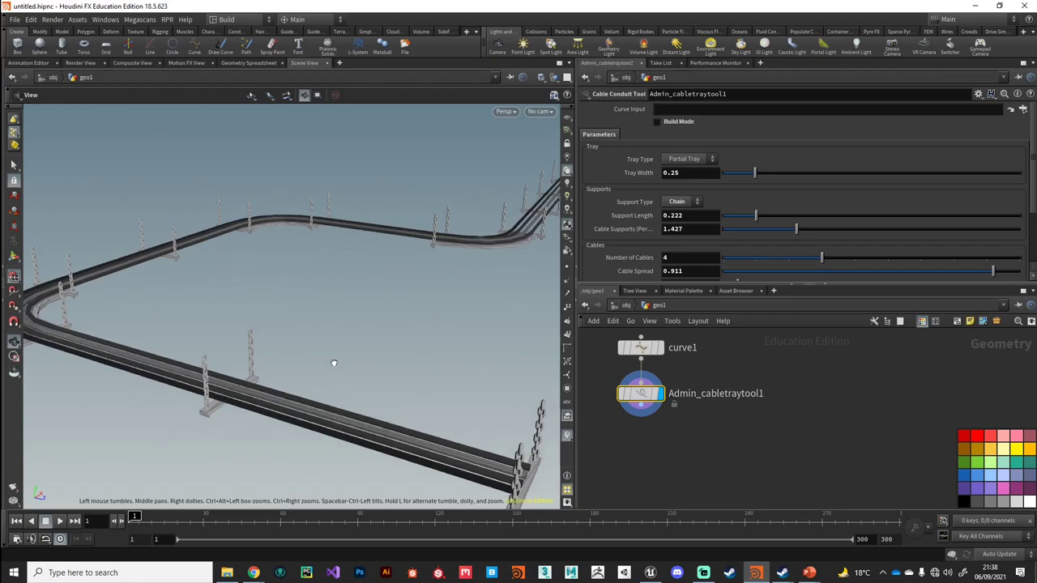
left_click_drag(333, 363, 364, 346)
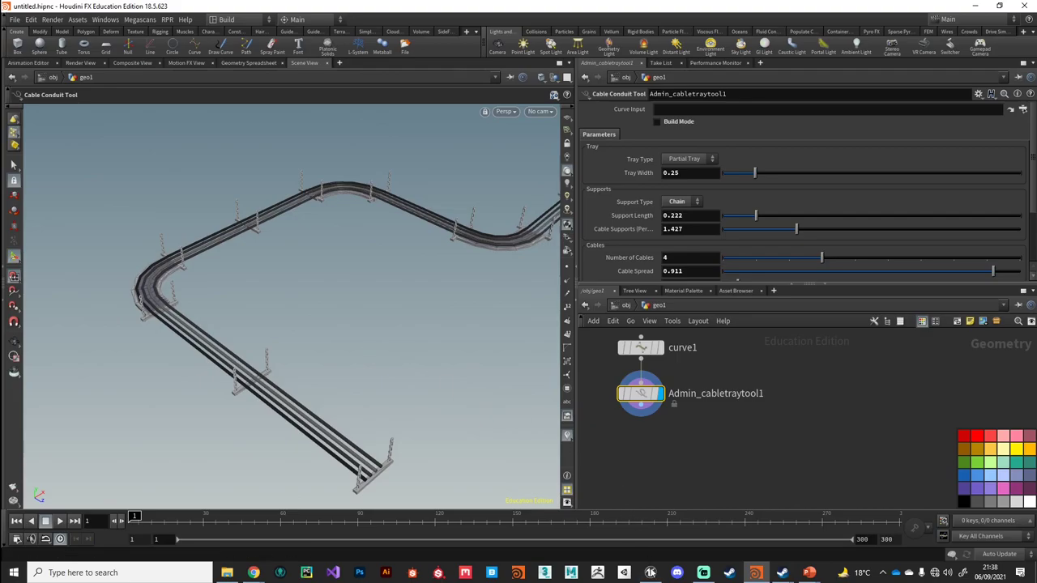
Instantiate the cable tray HDA from the Content Browser into the level.
left_click(649, 574)
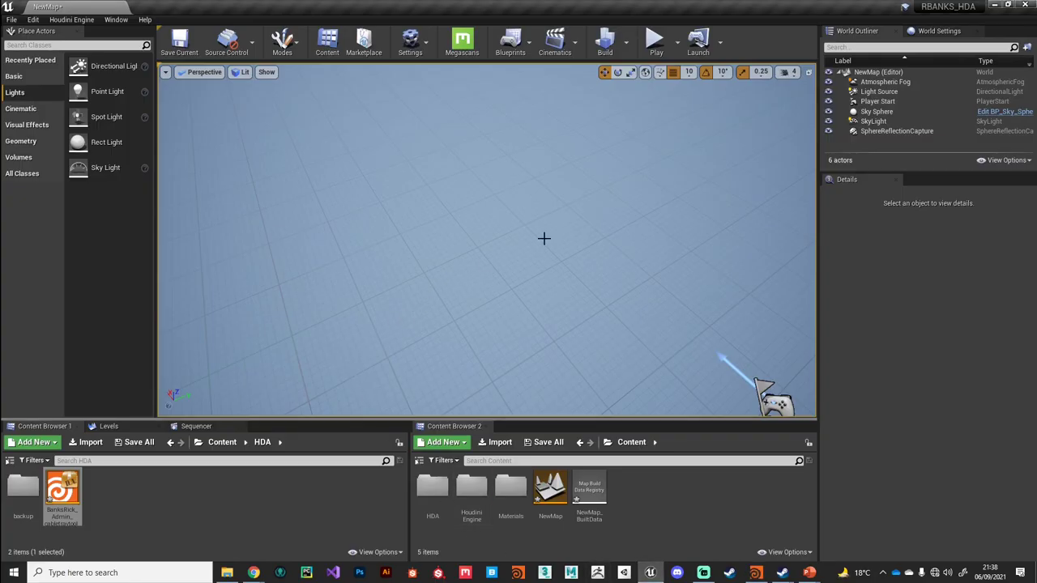
right_click(61, 496)
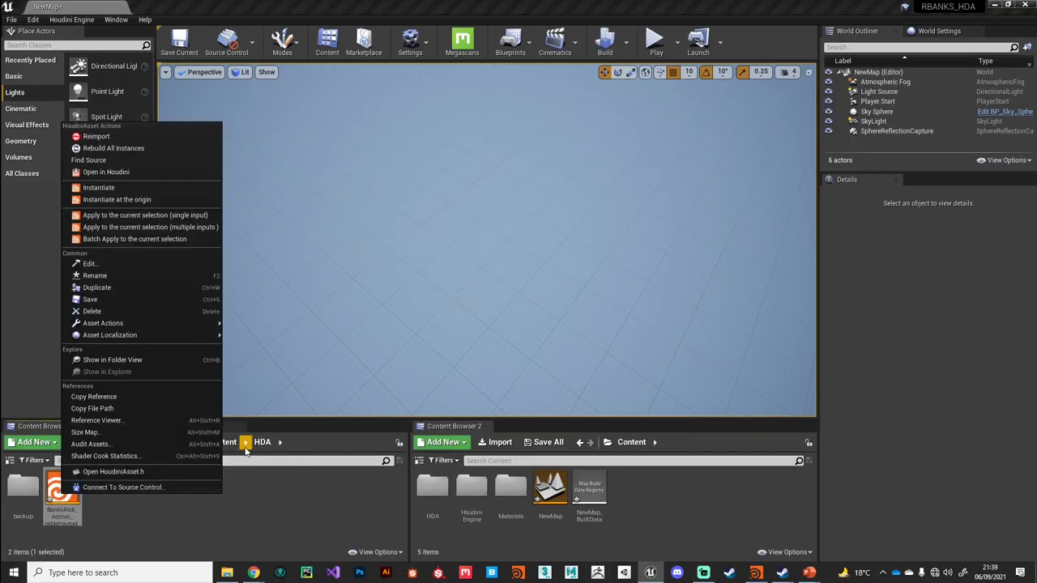
left_click(116, 200)
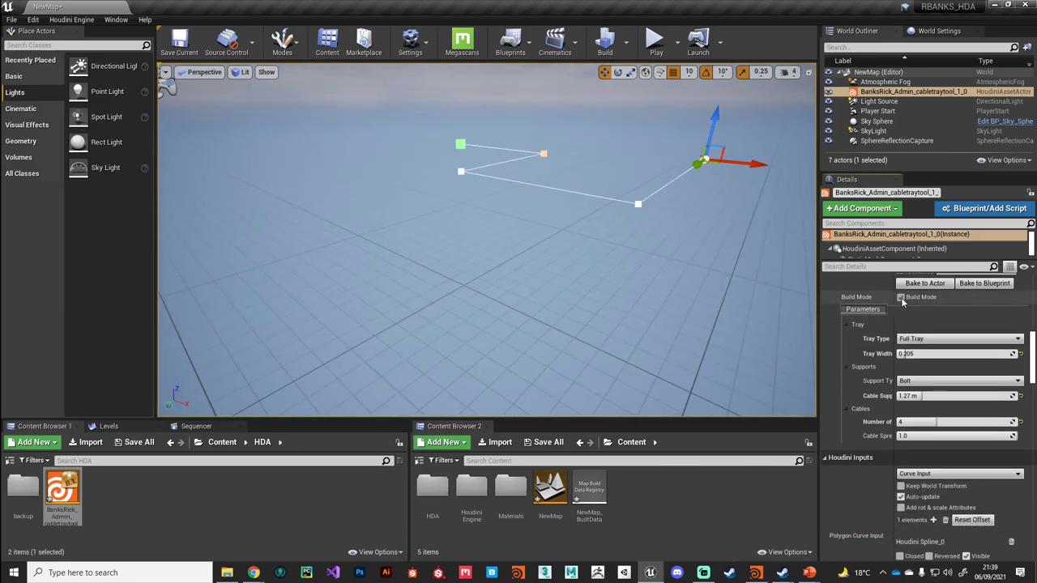
Uncheck Build Mode and set Tray Type to Partial Tray in the Details panel.
left_click(901, 298)
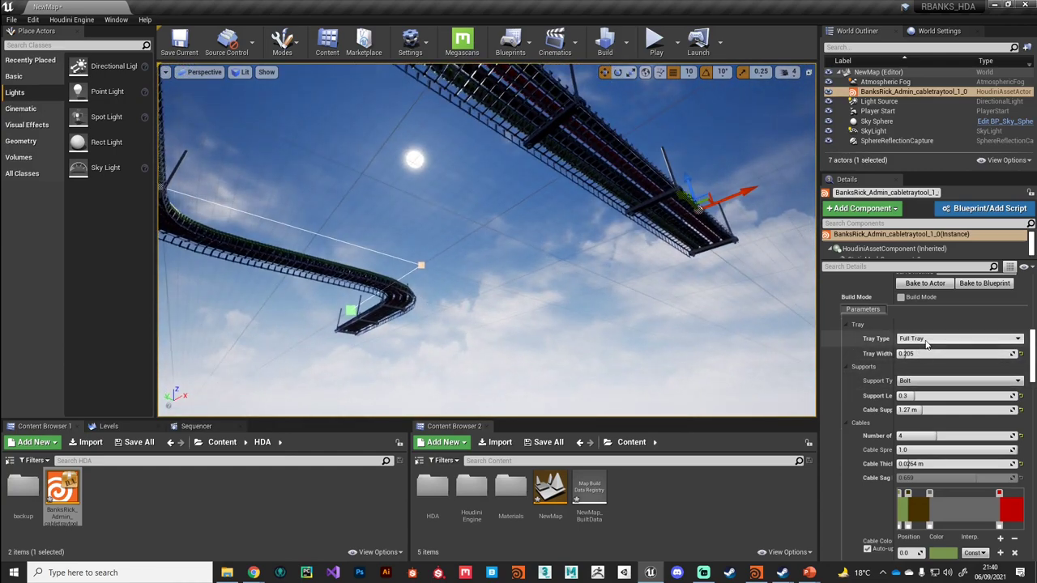
left_click(959, 338)
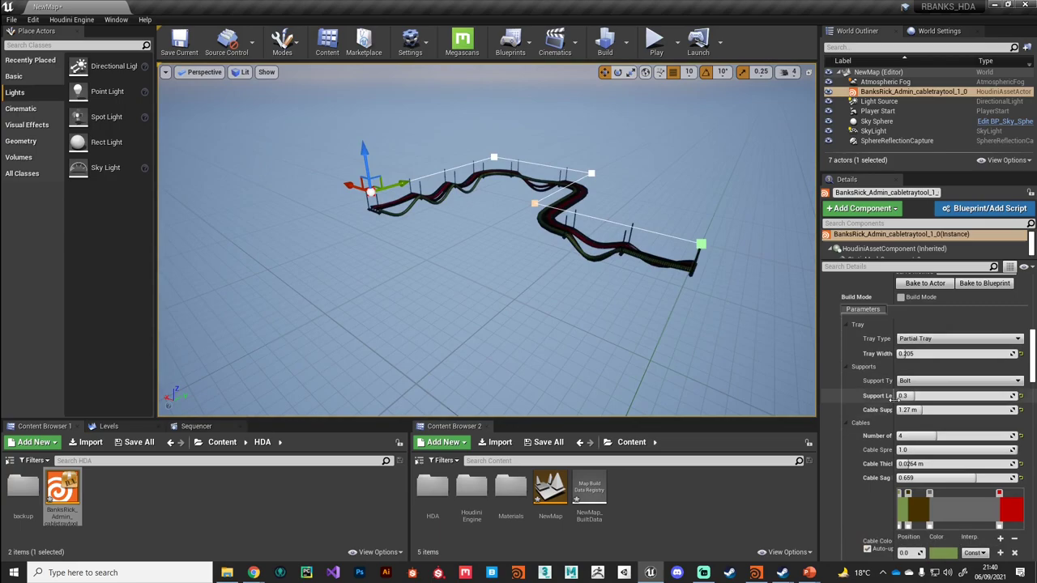
Set the second cable tray's Tray Type to Partial Tray.
scroll("down", 3)
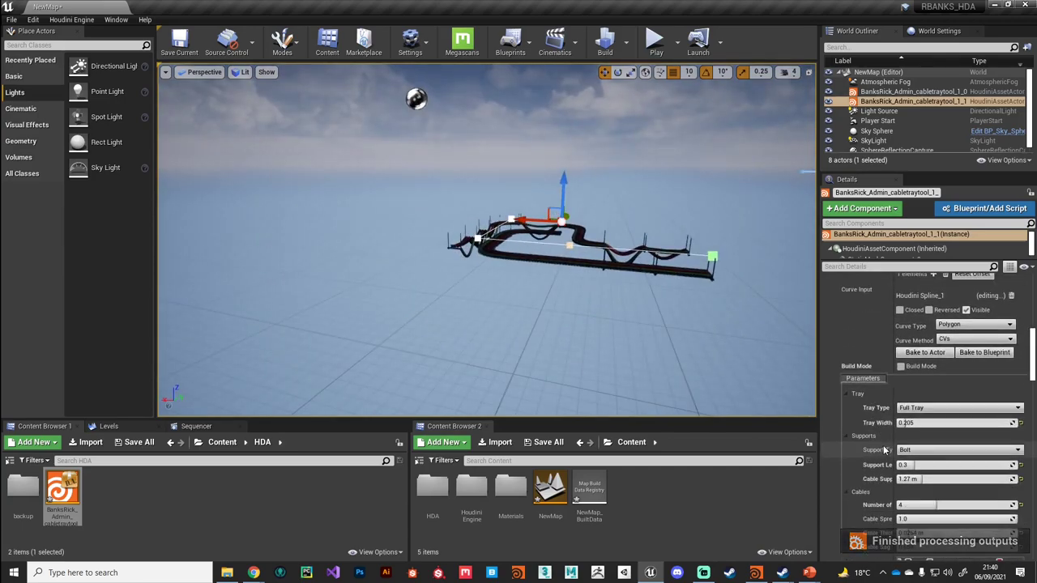
left_click(959, 409)
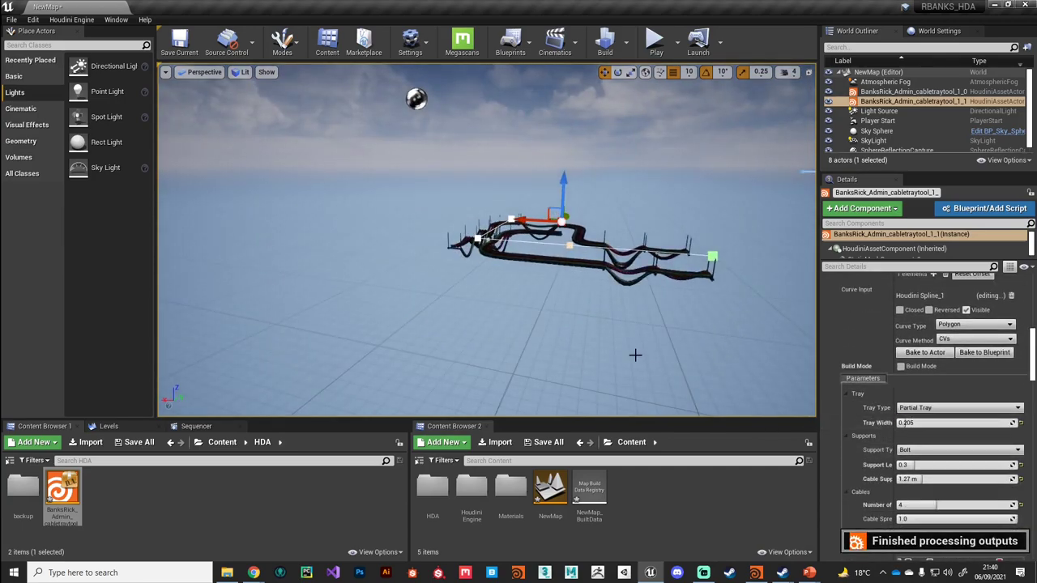